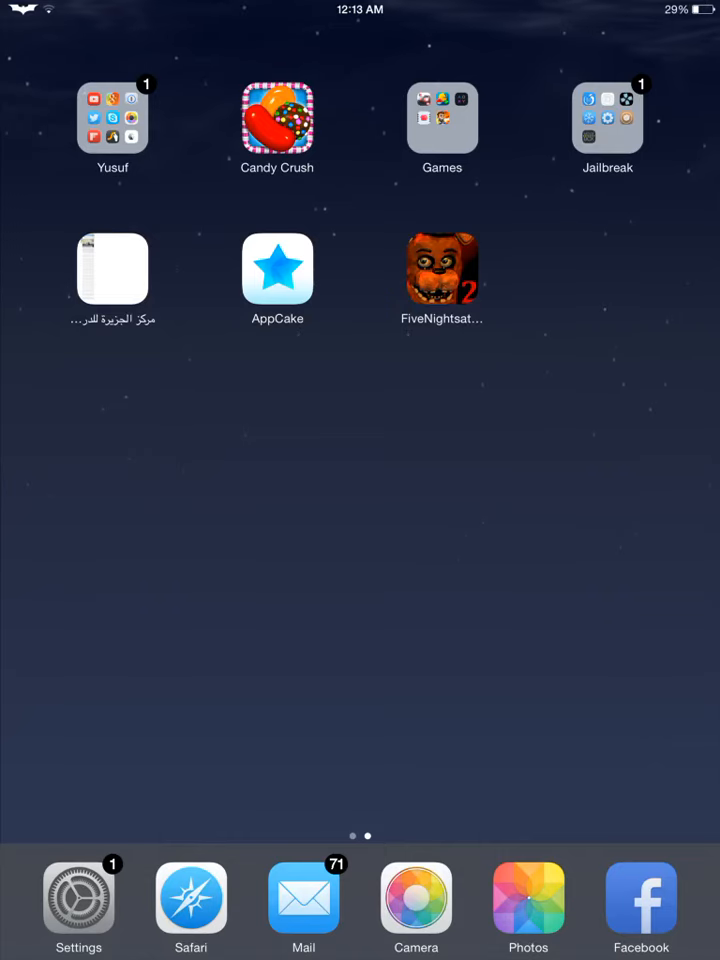
Launch Cydia from the Jailbreak folder on the Home Screen
{"action": "left_click", "coordinate": [606, 117]}
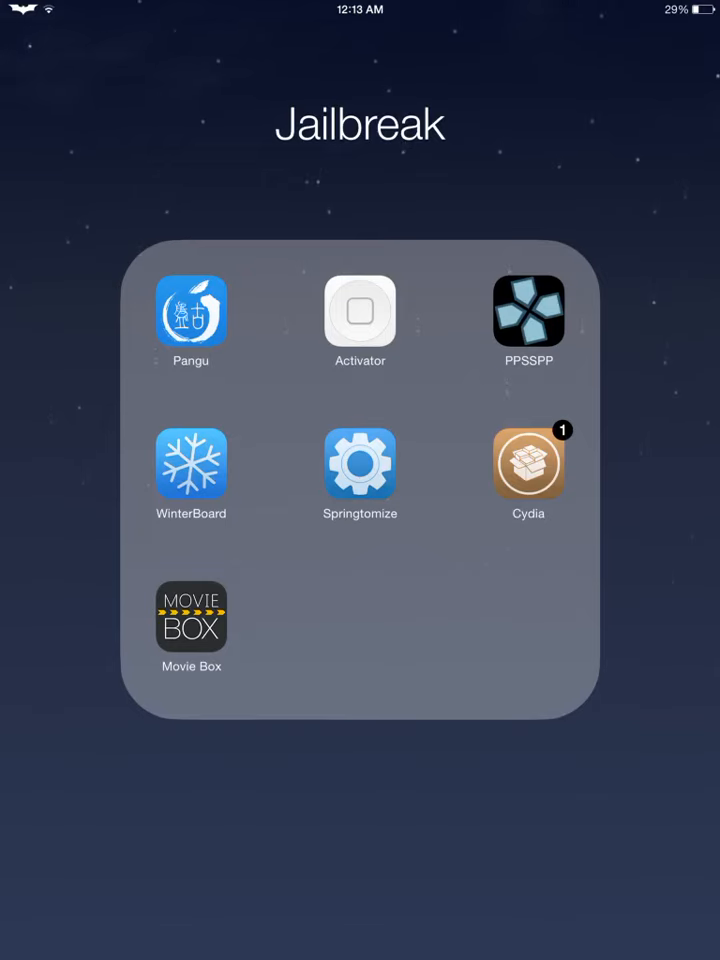
{"action": "left_click", "coordinate": [528, 463]}
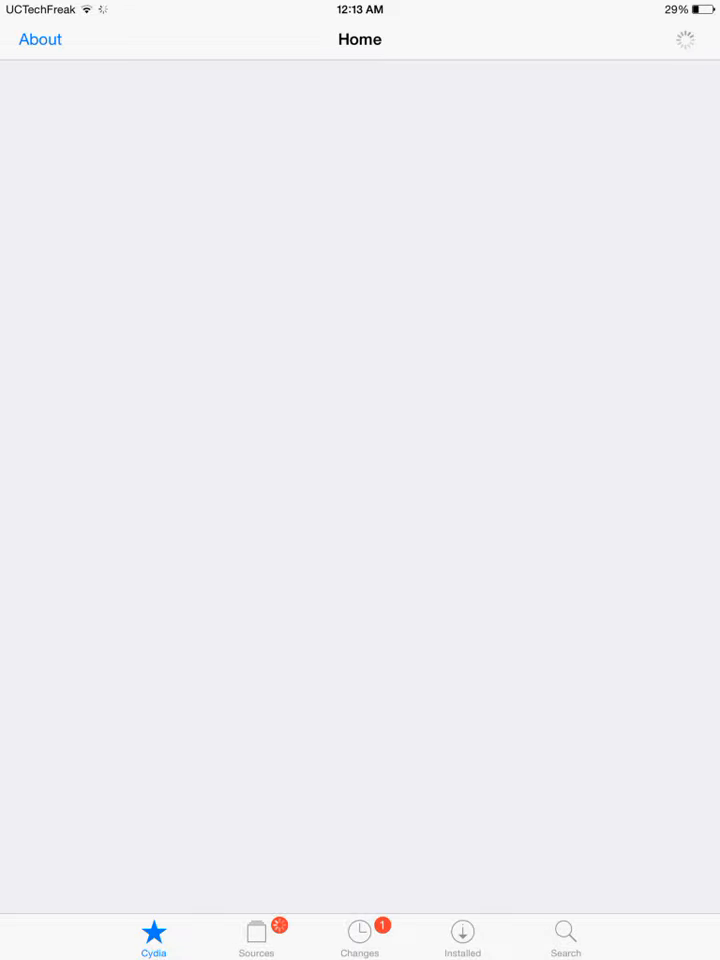
Add the repo.hackyouriphone.org repository as a new Cydia source
{"action": "left_click", "coordinate": [256, 930]}
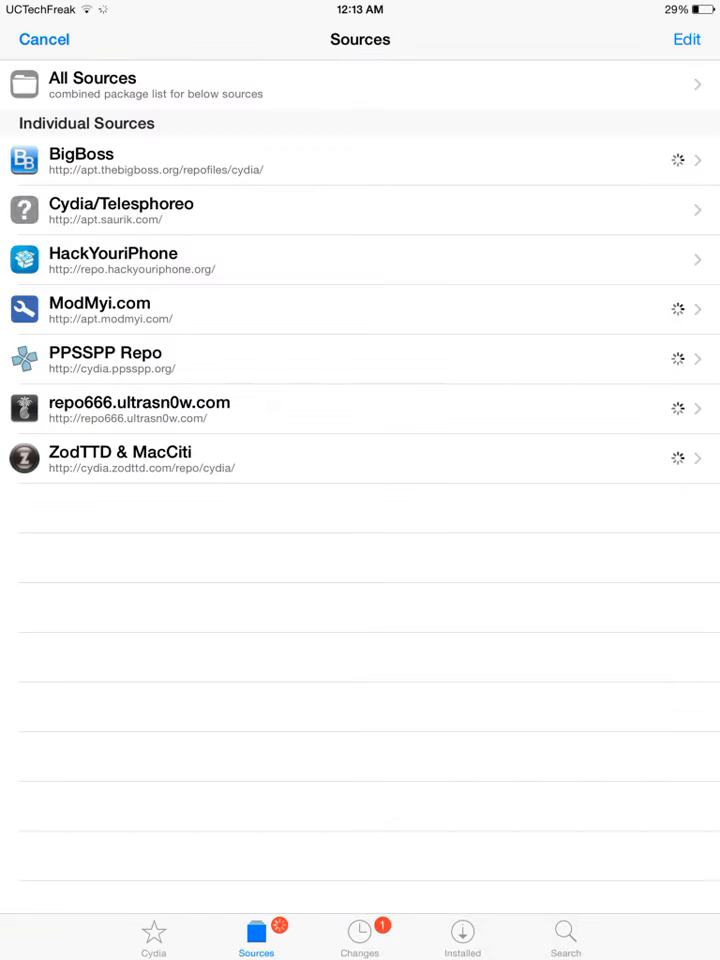
{"action": "left_click", "coordinate": [685, 39]}
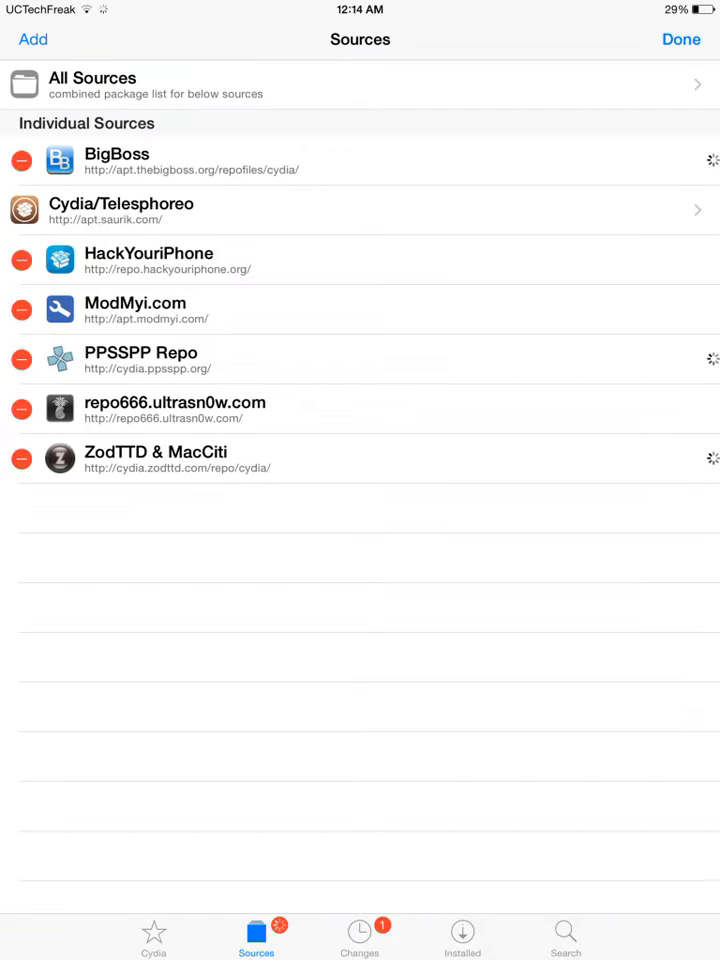
{"action": "left_click", "coordinate": [32, 39]}
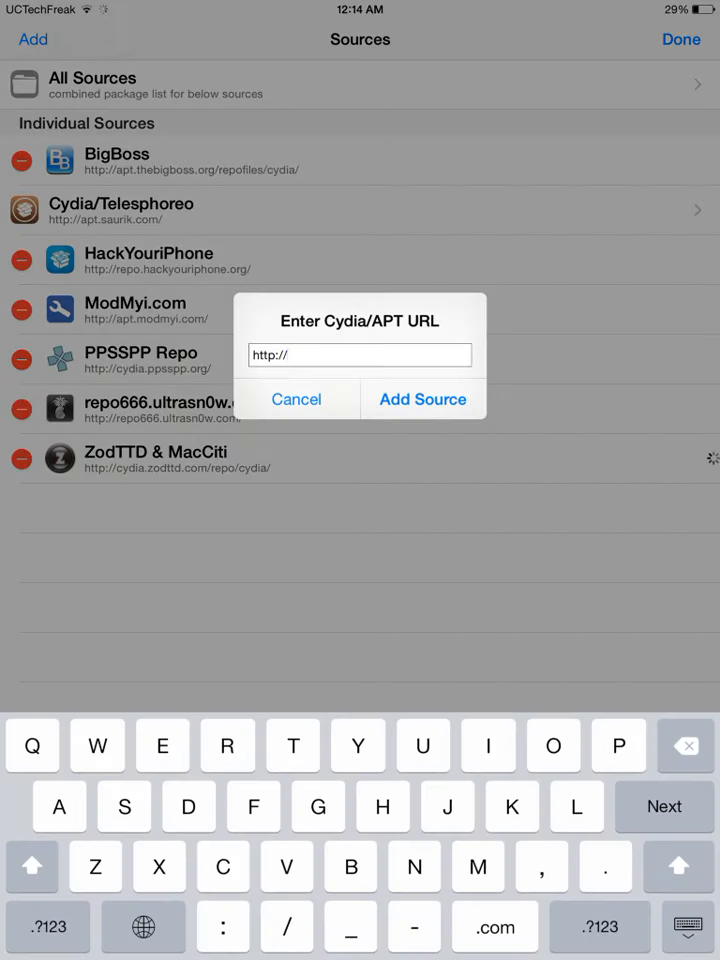
{"action": "left_click", "coordinate": [422, 399]}
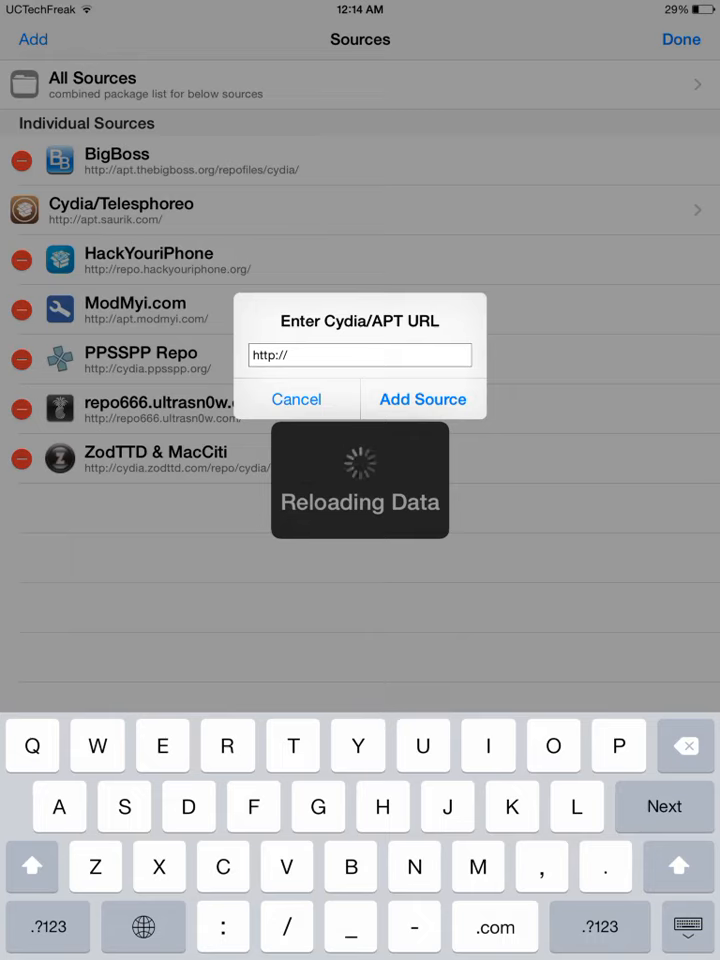
{"action": "type", "text": "repo"}
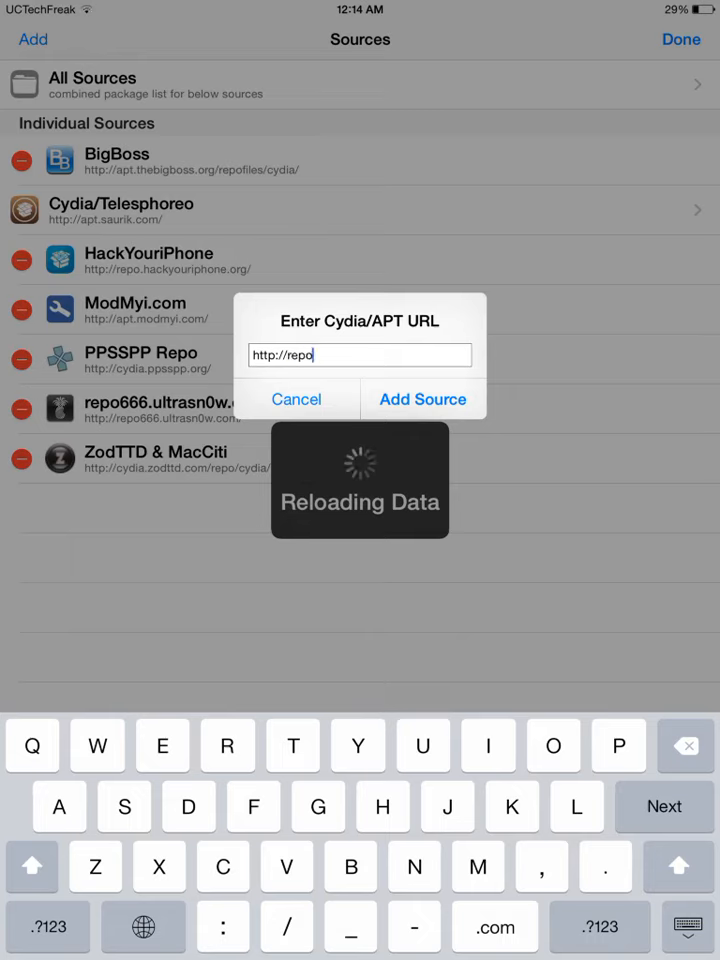
{"action": "type", "text": ".ha"}
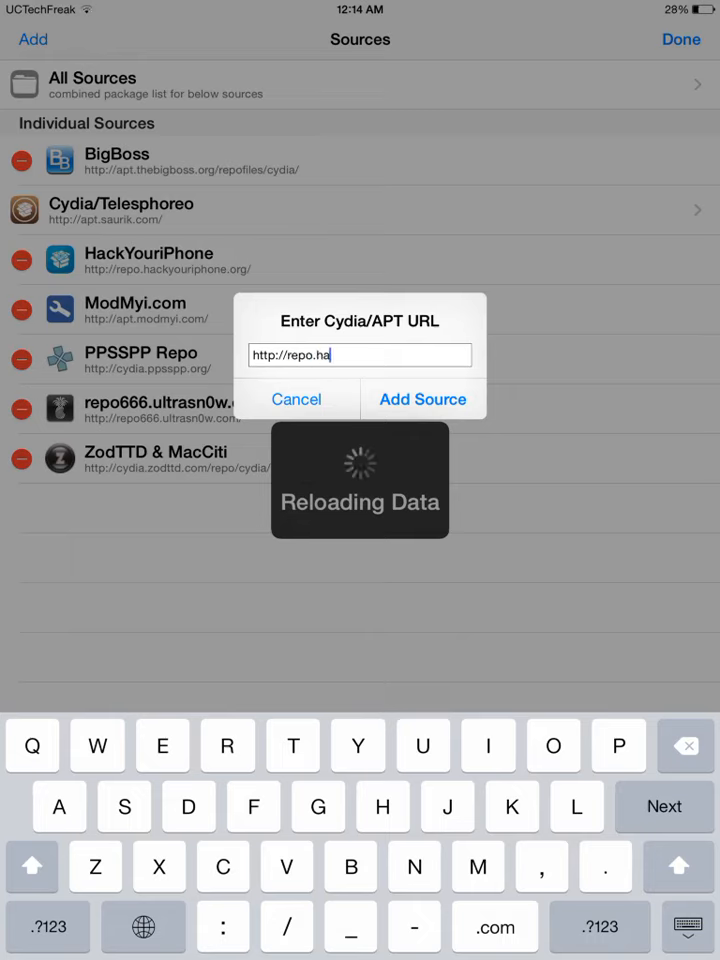
{"action": "type", "text": "ckyour"}
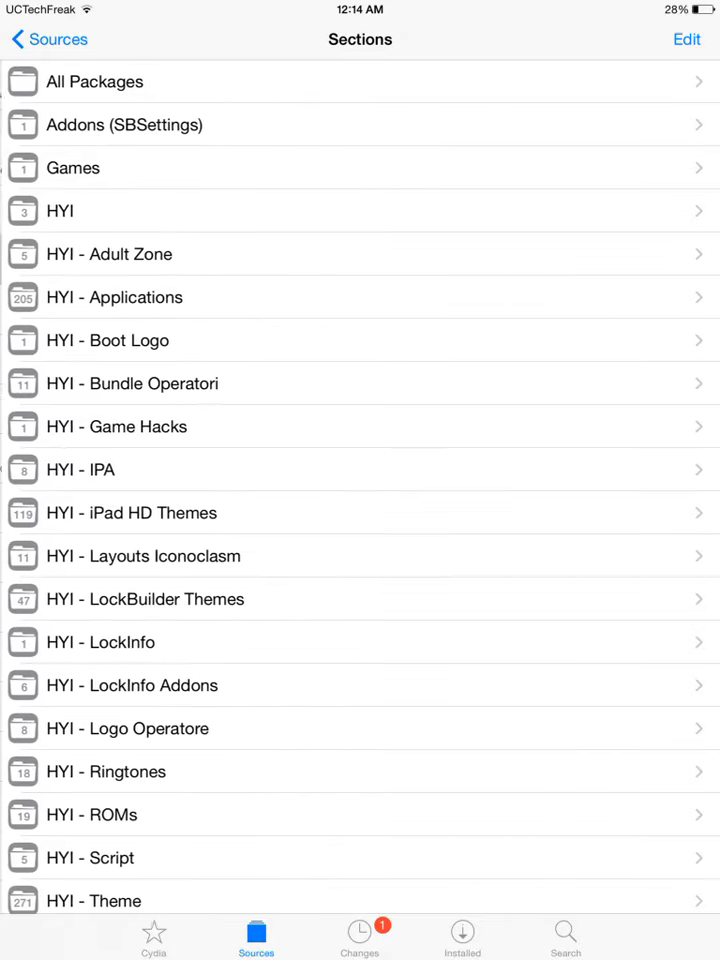
Return to the sources list and go to package search
{"action": "left_click", "coordinate": [48, 39]}
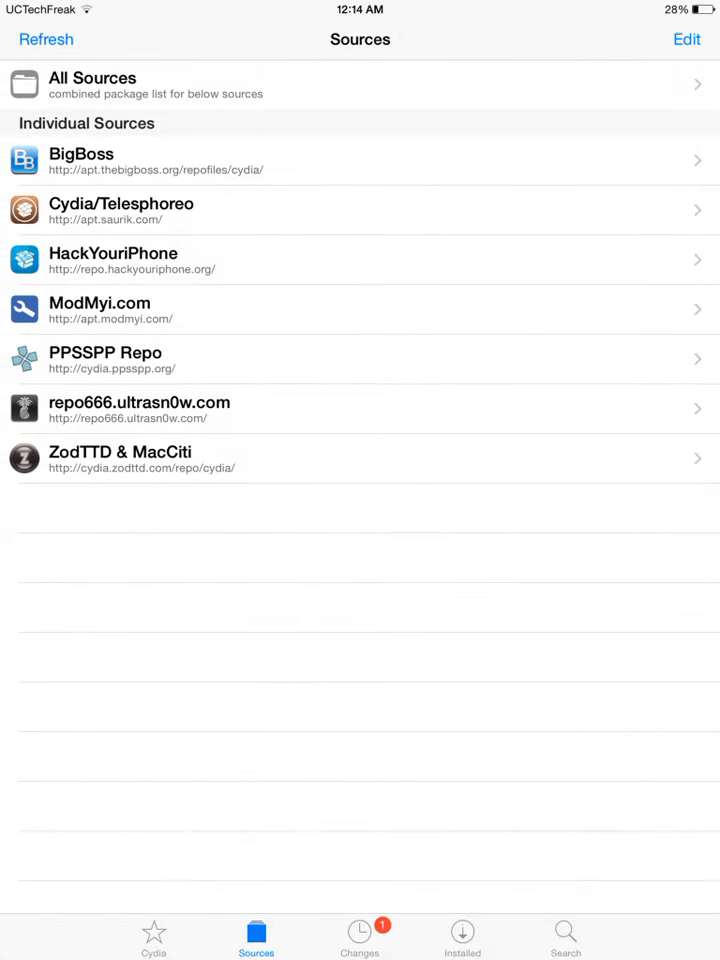
{"action": "left_click", "coordinate": [565, 937]}
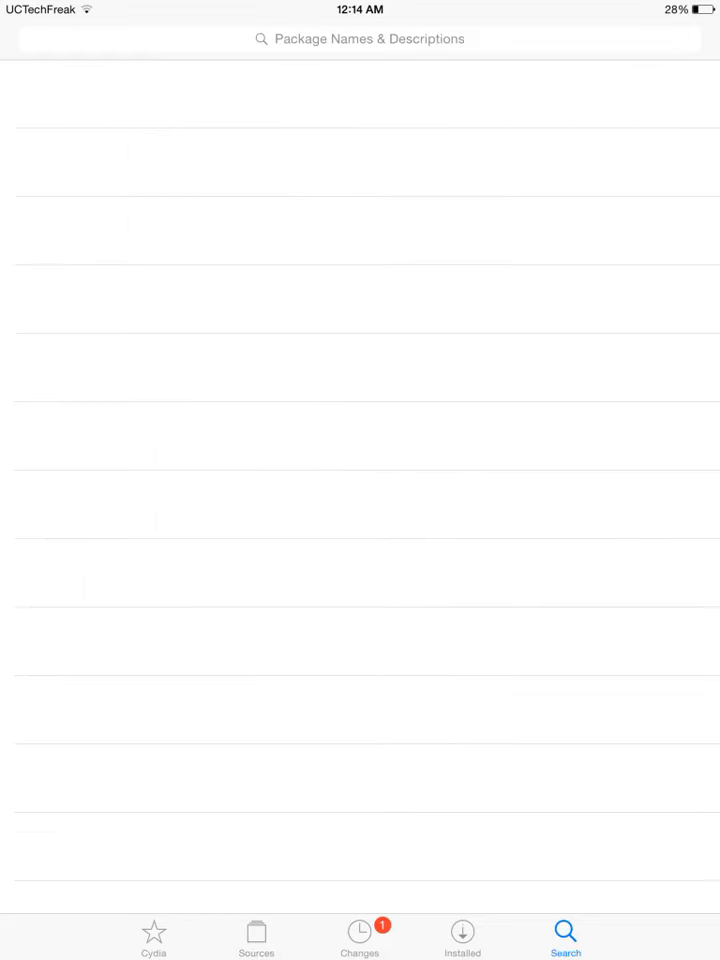
Search for Springtomize and view the Springtomize 3 (iOS 7 & 8) package details
{"action": "left_click", "coordinate": [360, 39]}
{"action": "type", "text": "S"}
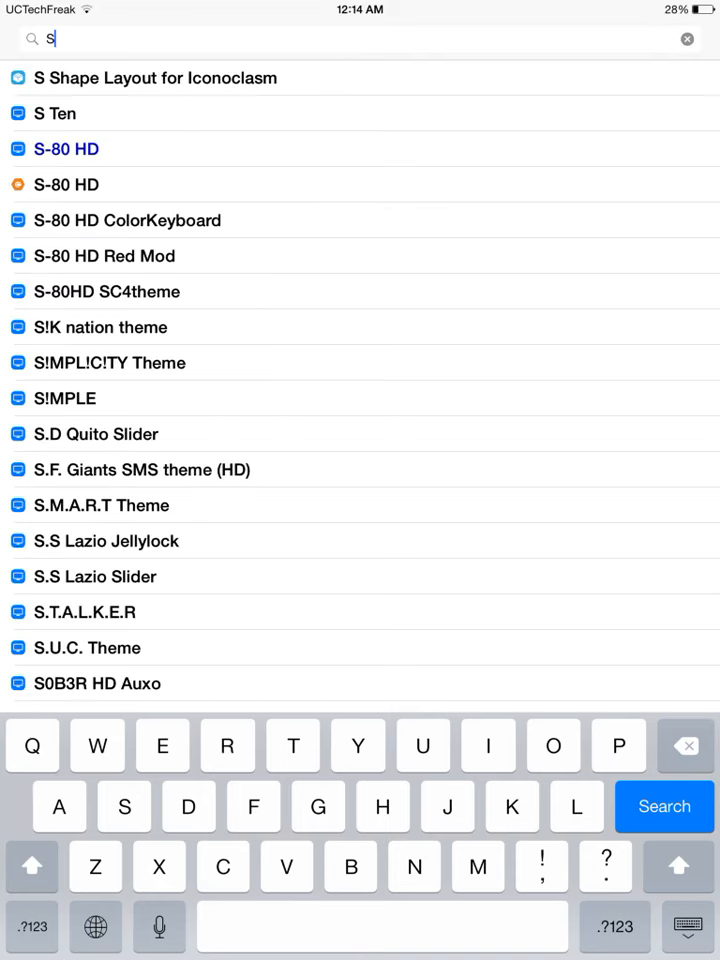
{"action": "type", "text": "pringtom"}
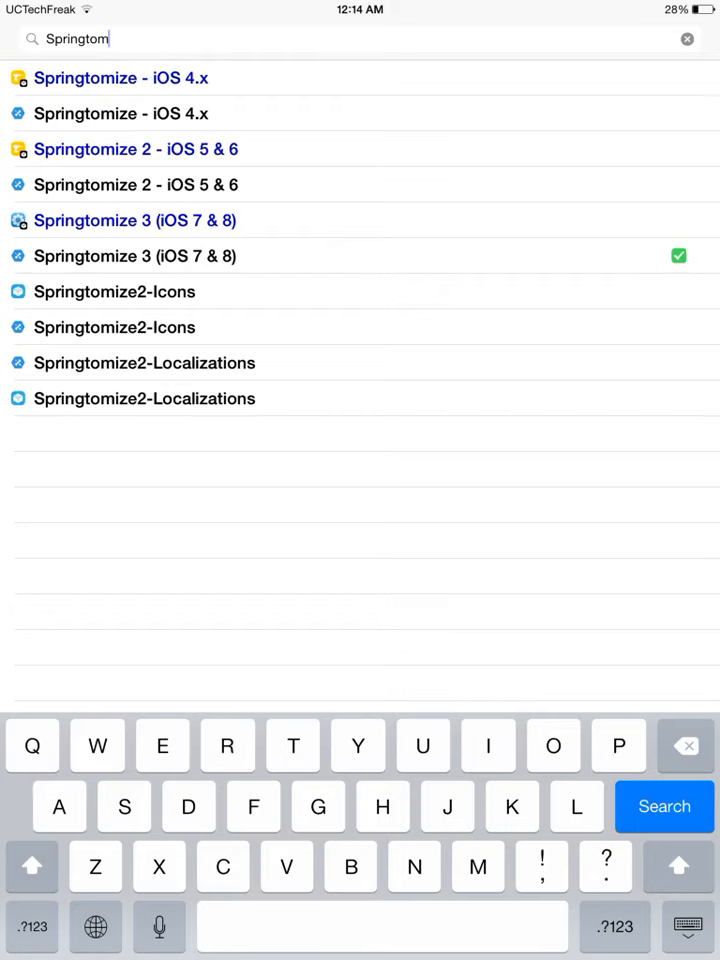
{"action": "left_click", "coordinate": [135, 256]}
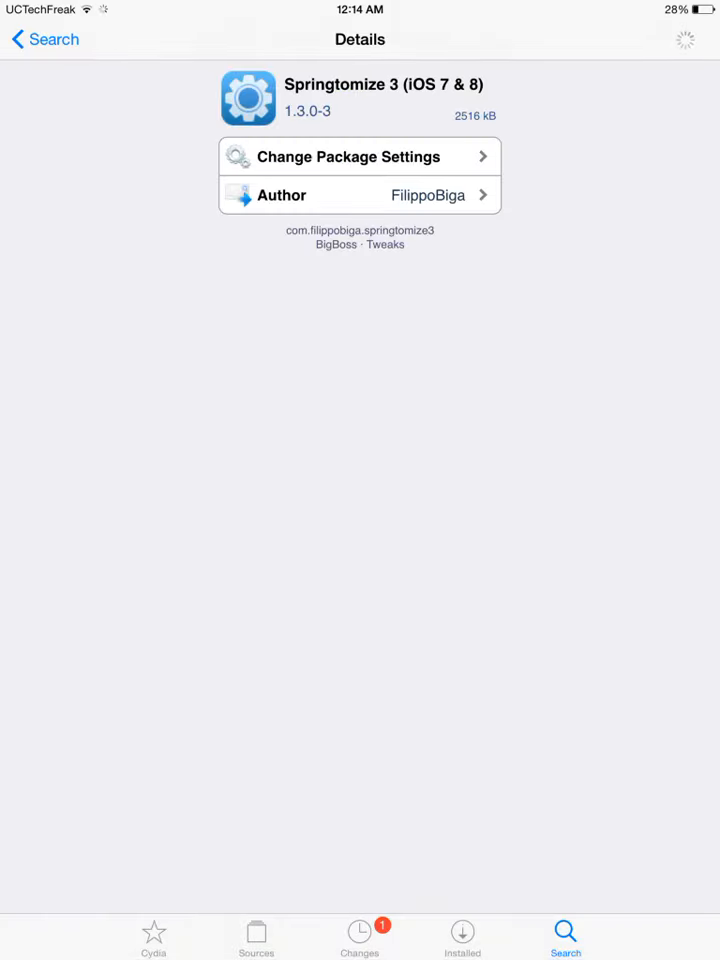
{"action": "left_click", "coordinate": [44, 39]}
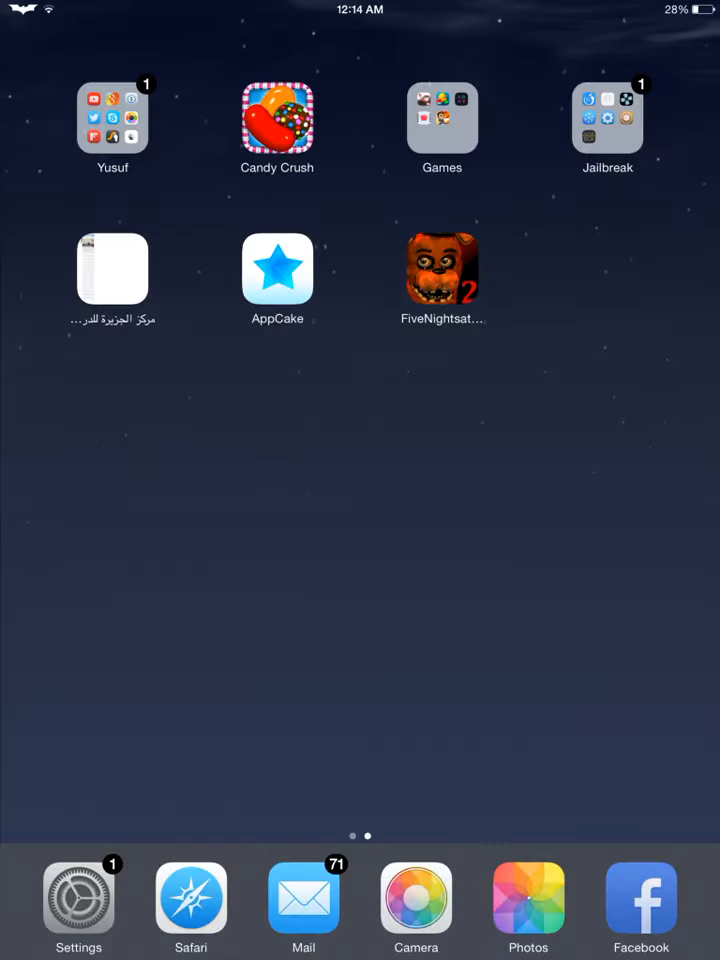
Open Springtomize from the Jailbreak folder, then swipe to the other Home Screen page
{"action": "left_click", "coordinate": [607, 118]}
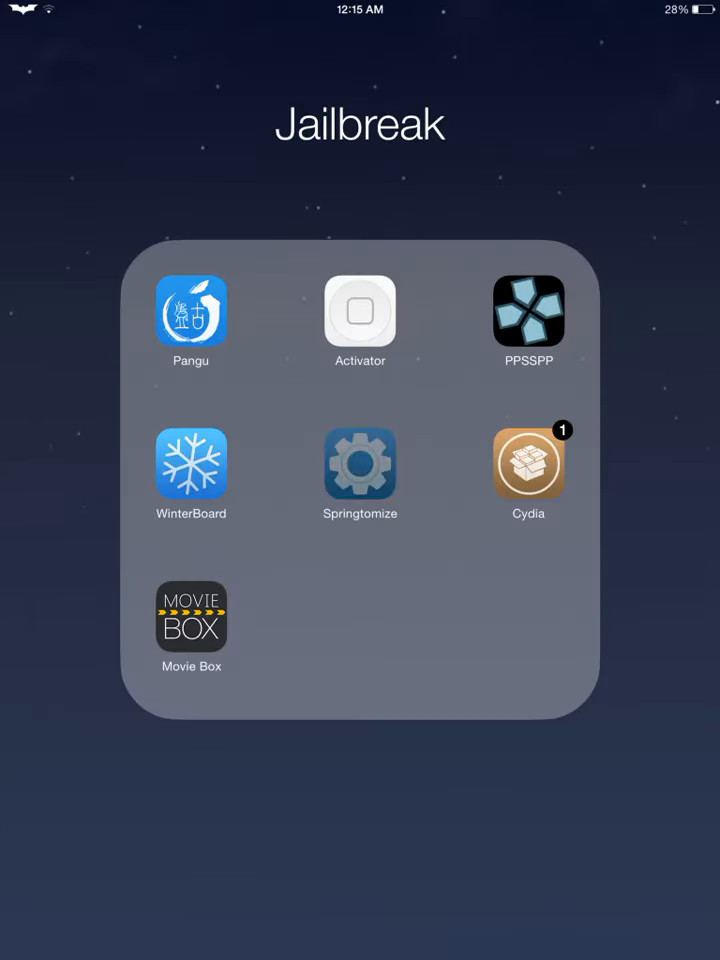
{"action": "left_click", "coordinate": [359, 461]}
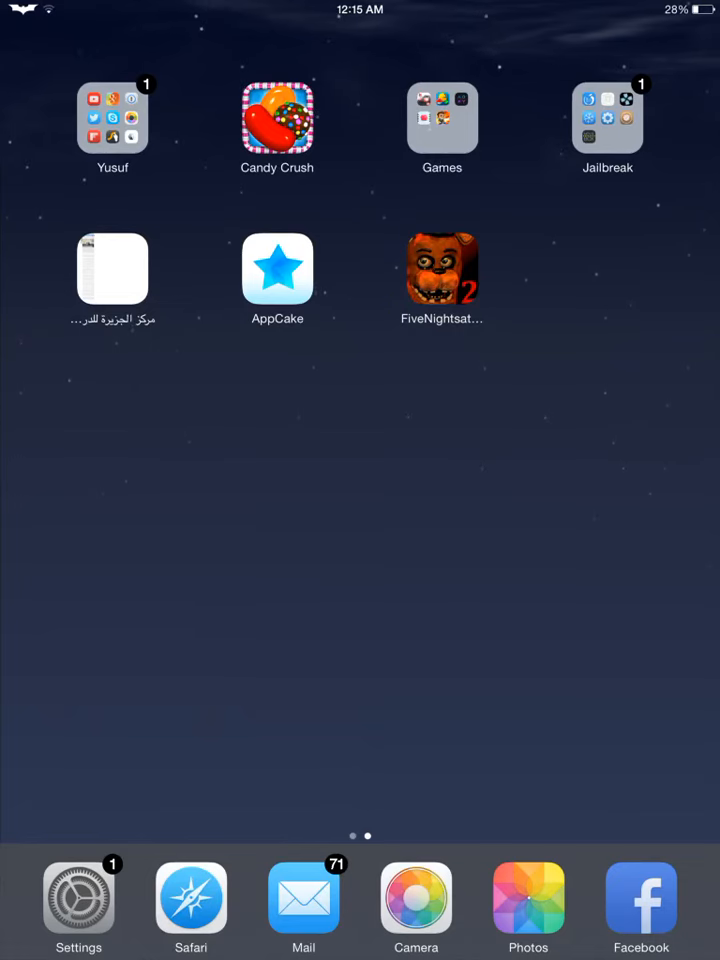
{"action": "scroll", "scroll_direction": "left", "scroll_amount": 3}
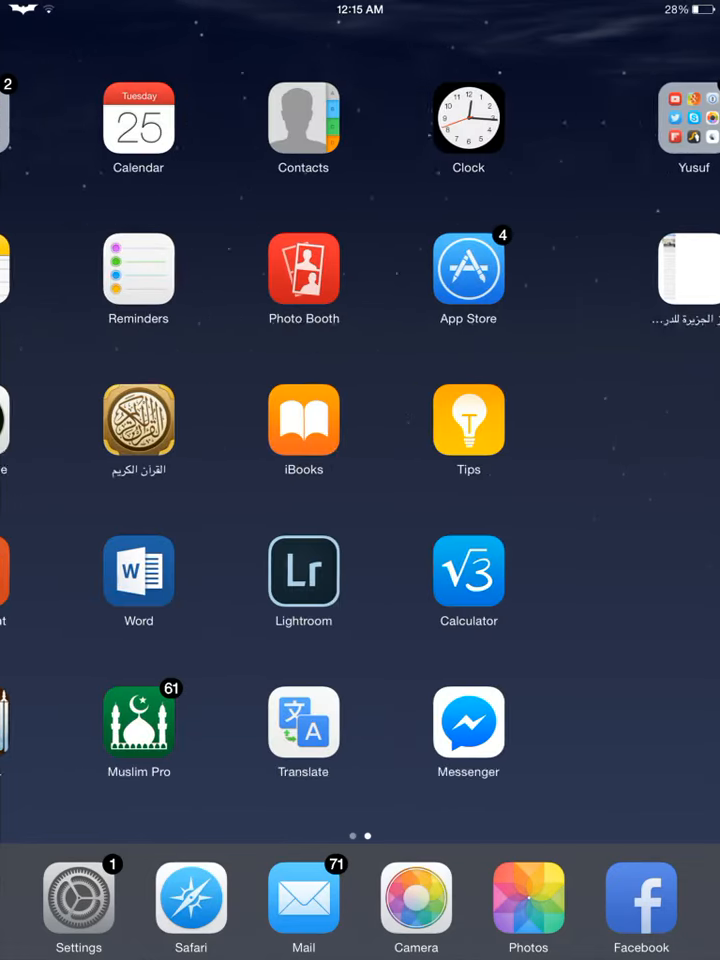